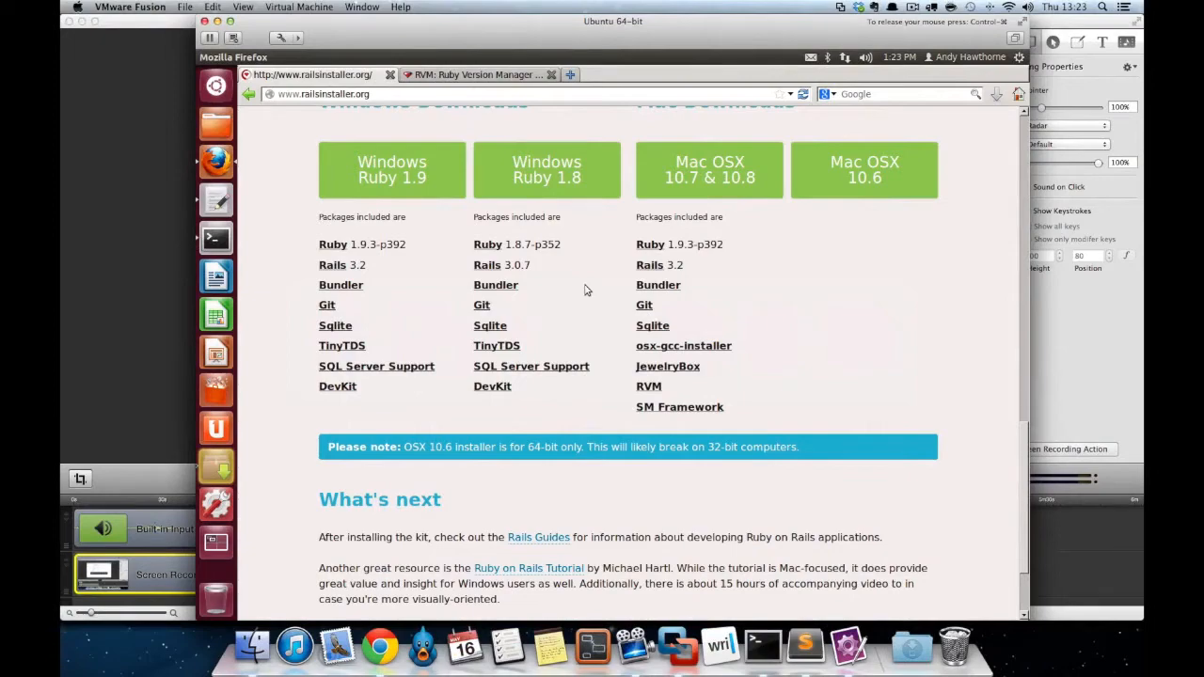
{"action": "mouse_move", "coordinate": [463, 165]}
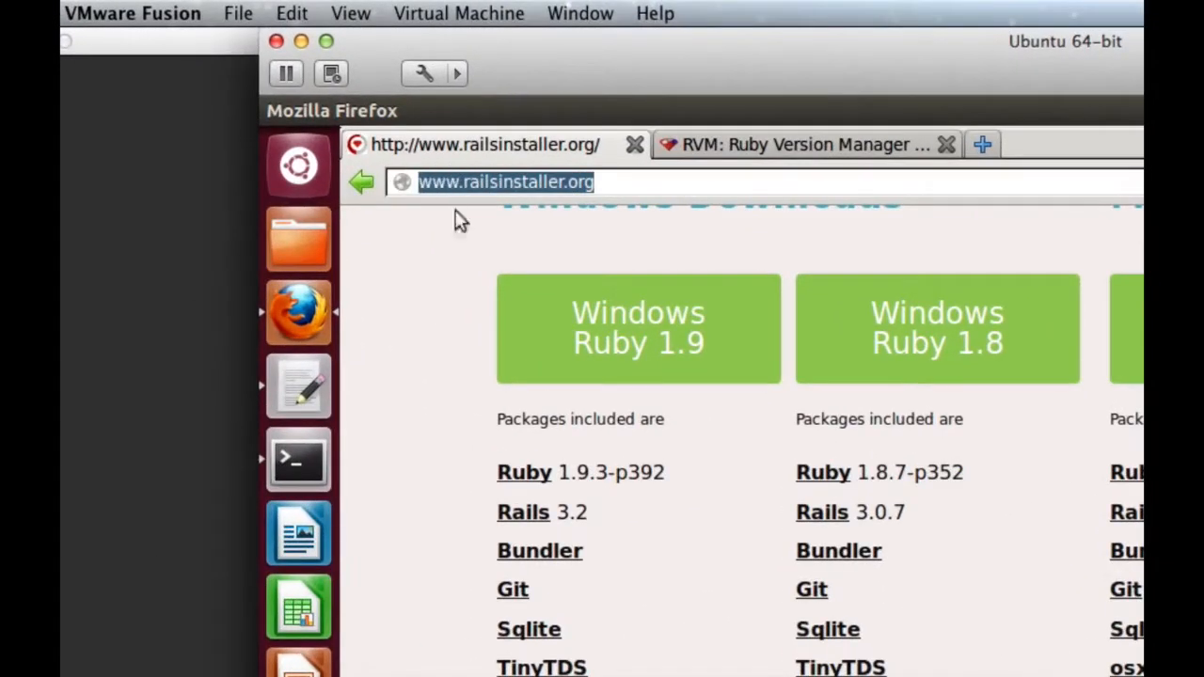
{"action": "mouse_move", "coordinate": [700, 481]}
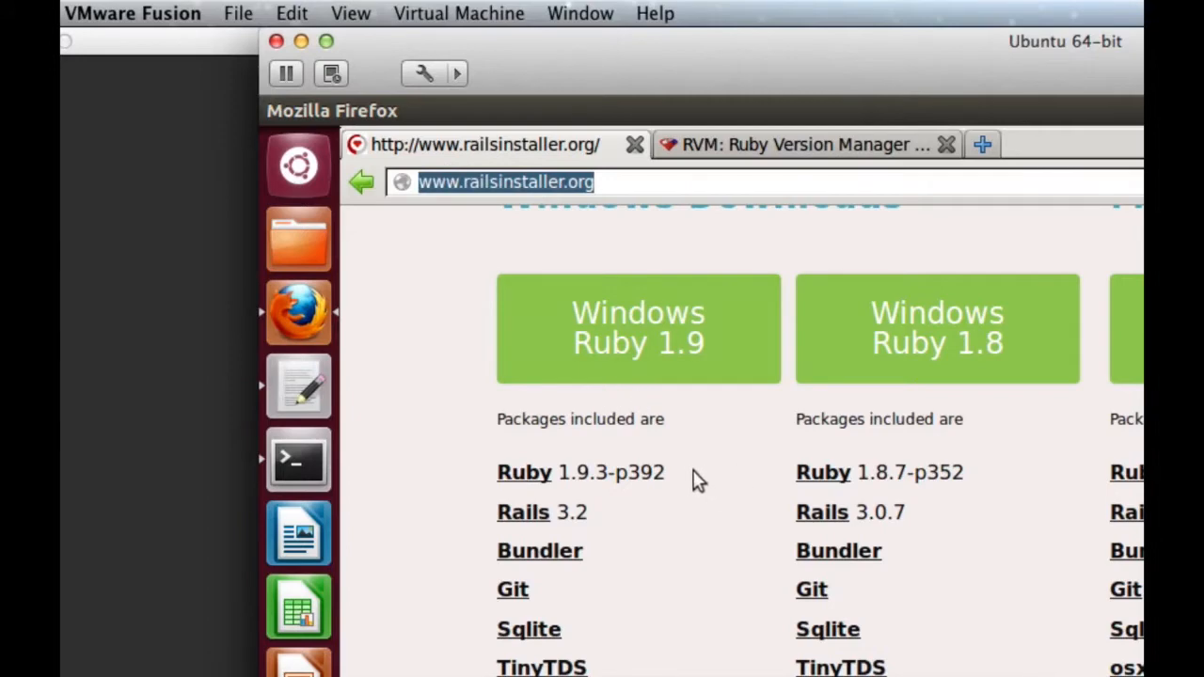
{"action": "mouse_move", "coordinate": [516, 356]}
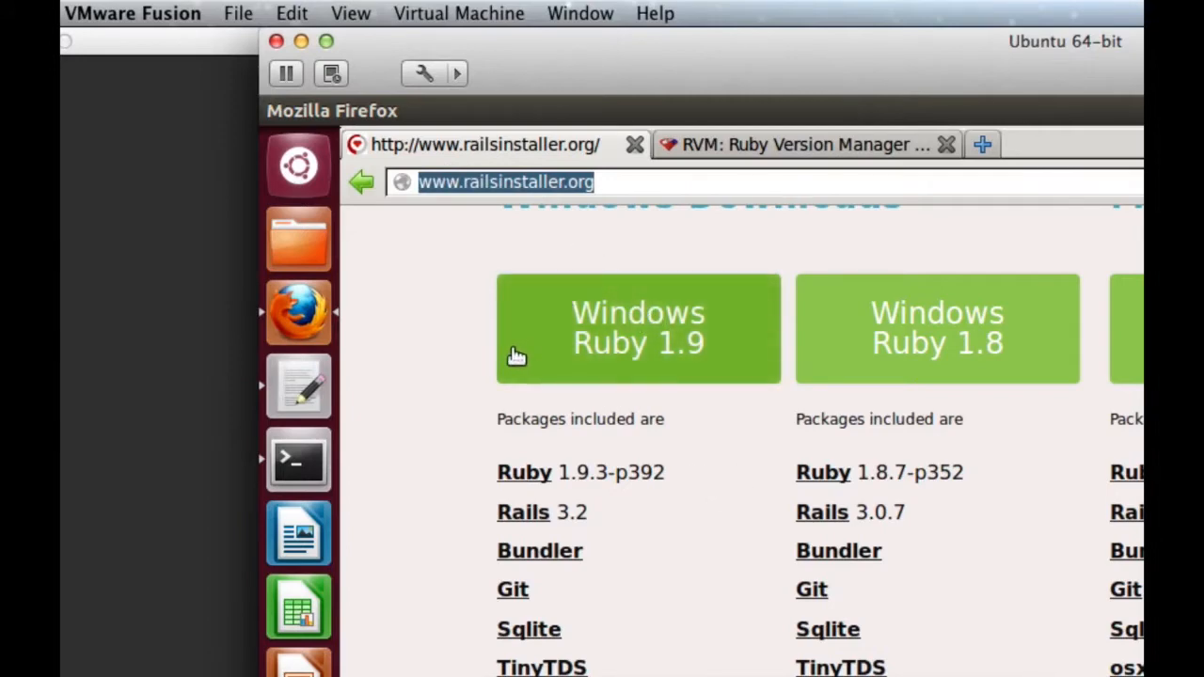
{"action": "mouse_move", "coordinate": [511, 389]}
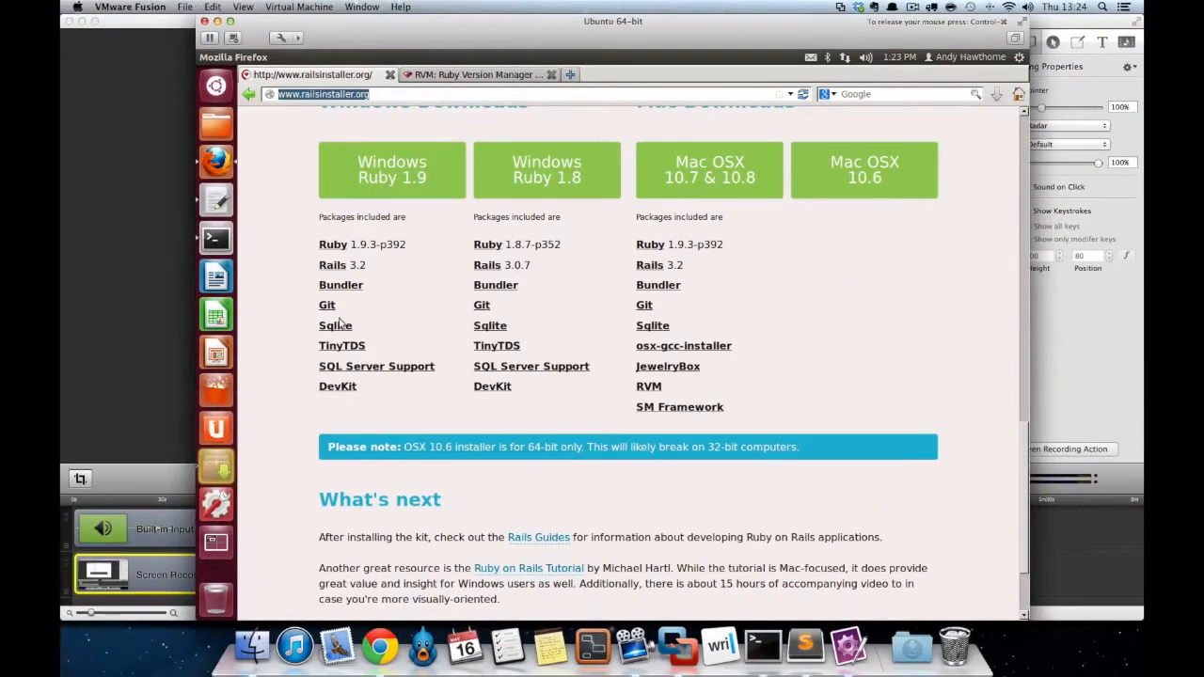
{"action": "mouse_move", "coordinate": [340, 284]}
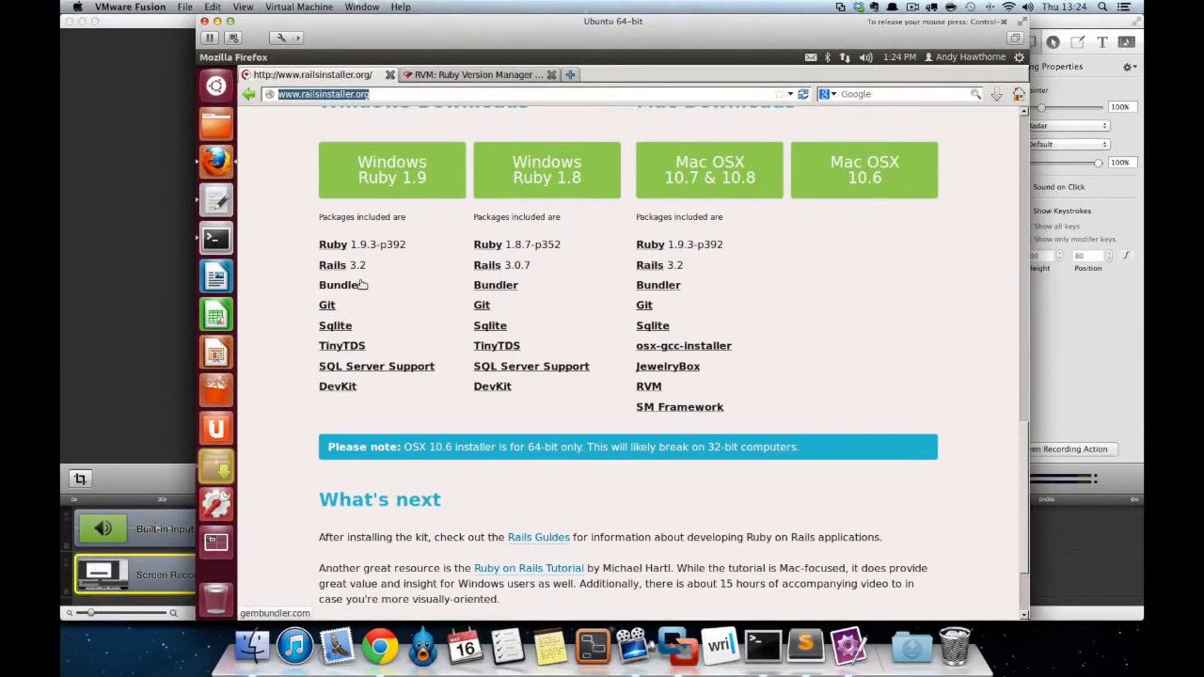
{"action": "mouse_move", "coordinate": [392, 291]}
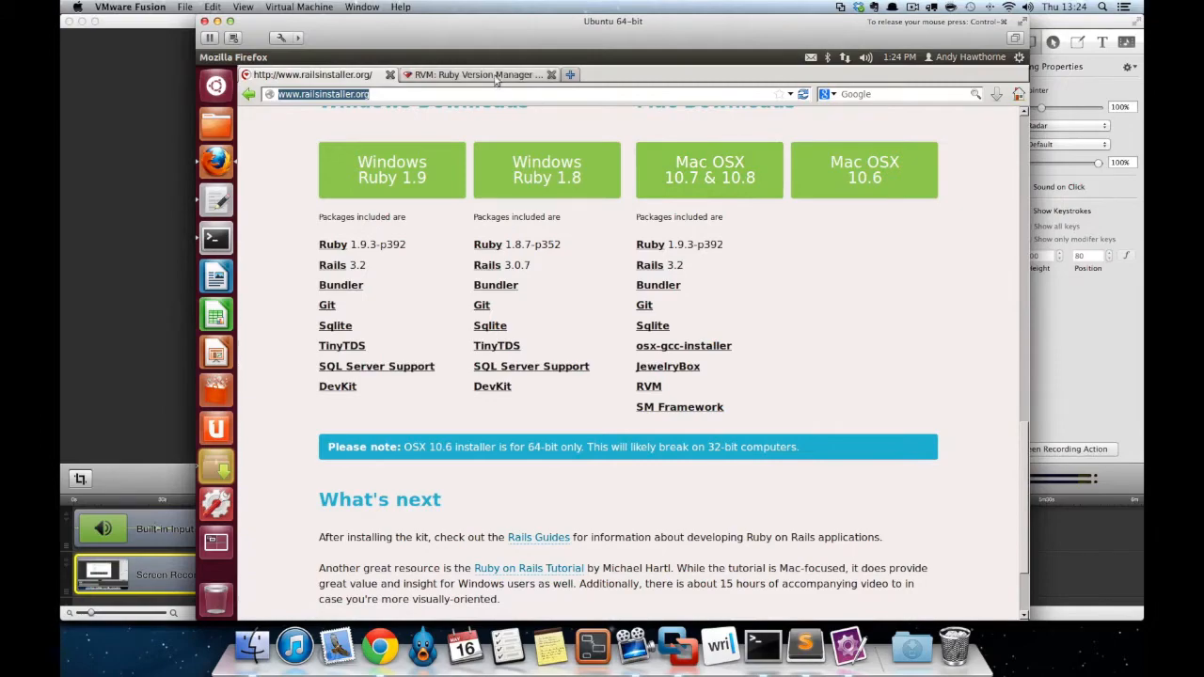
Step: Select the 'Install RVM with ruby' curl command on the RVM install page
{"action": "left_click", "coordinate": [480, 76]}
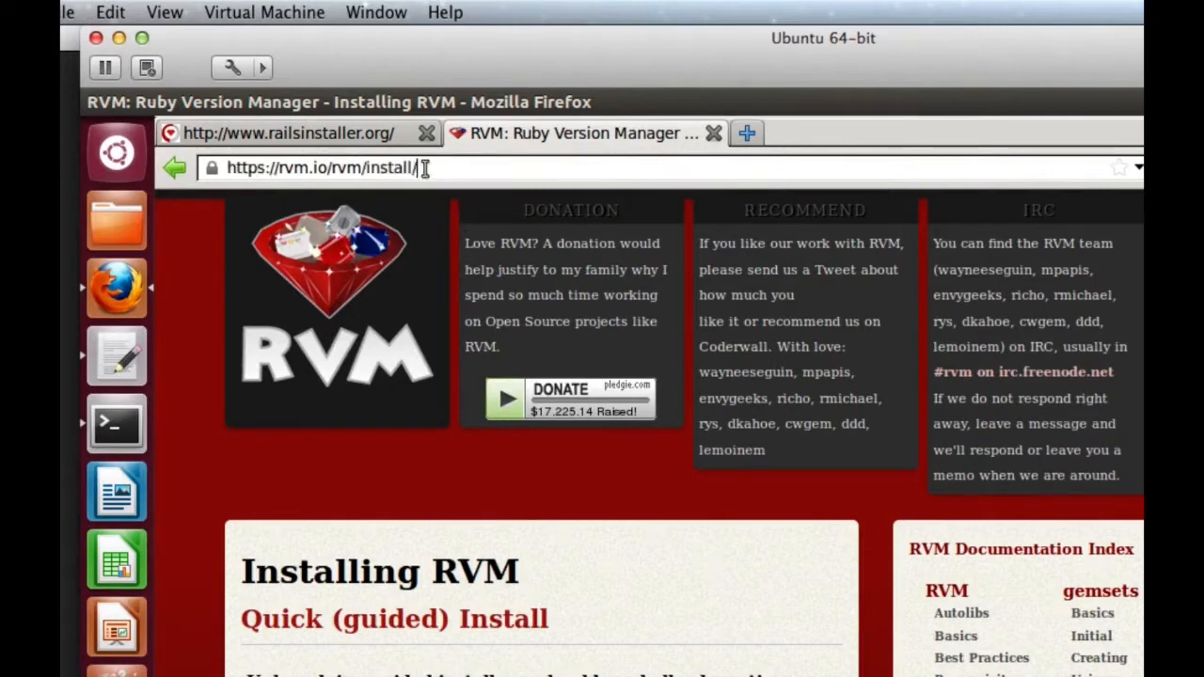
{"action": "triple_click", "coordinate": [320, 167]}
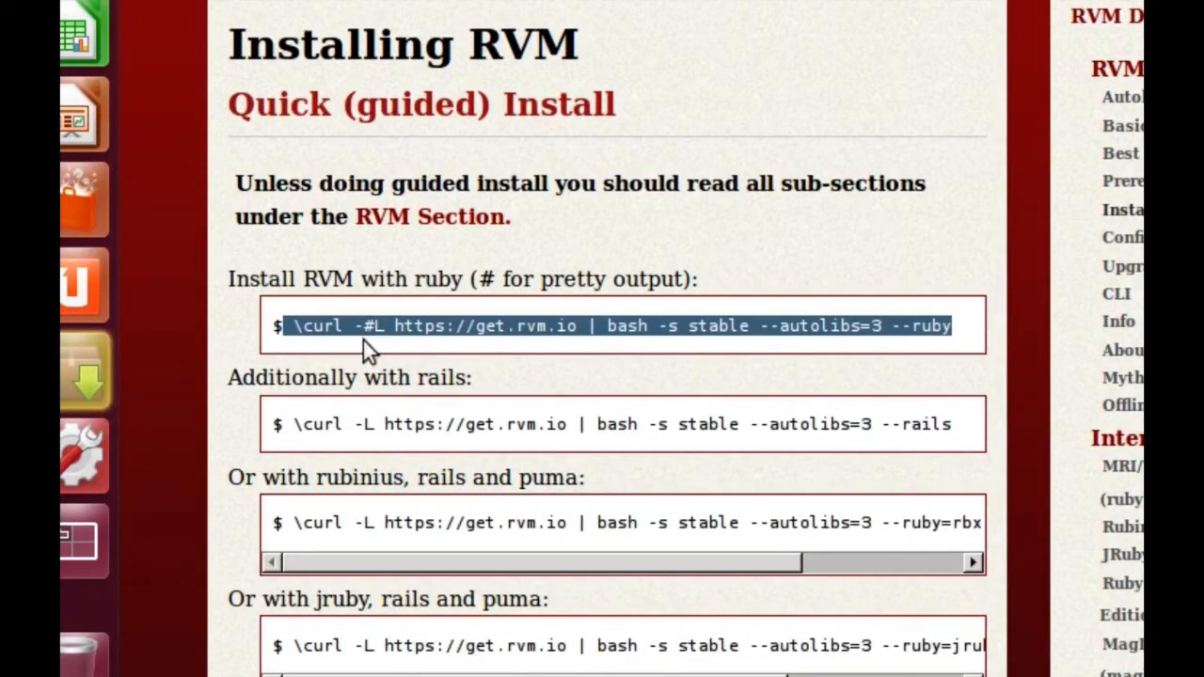
{"action": "mouse_move", "coordinate": [506, 355]}
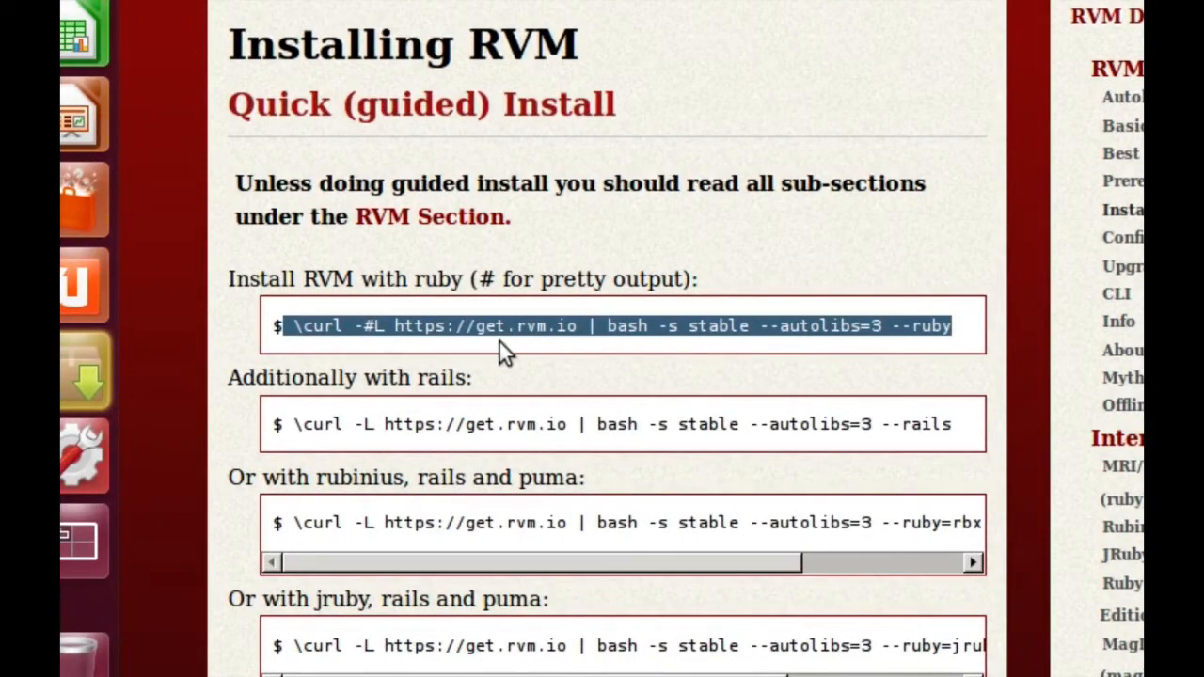
{"action": "mouse_move", "coordinate": [913, 329]}
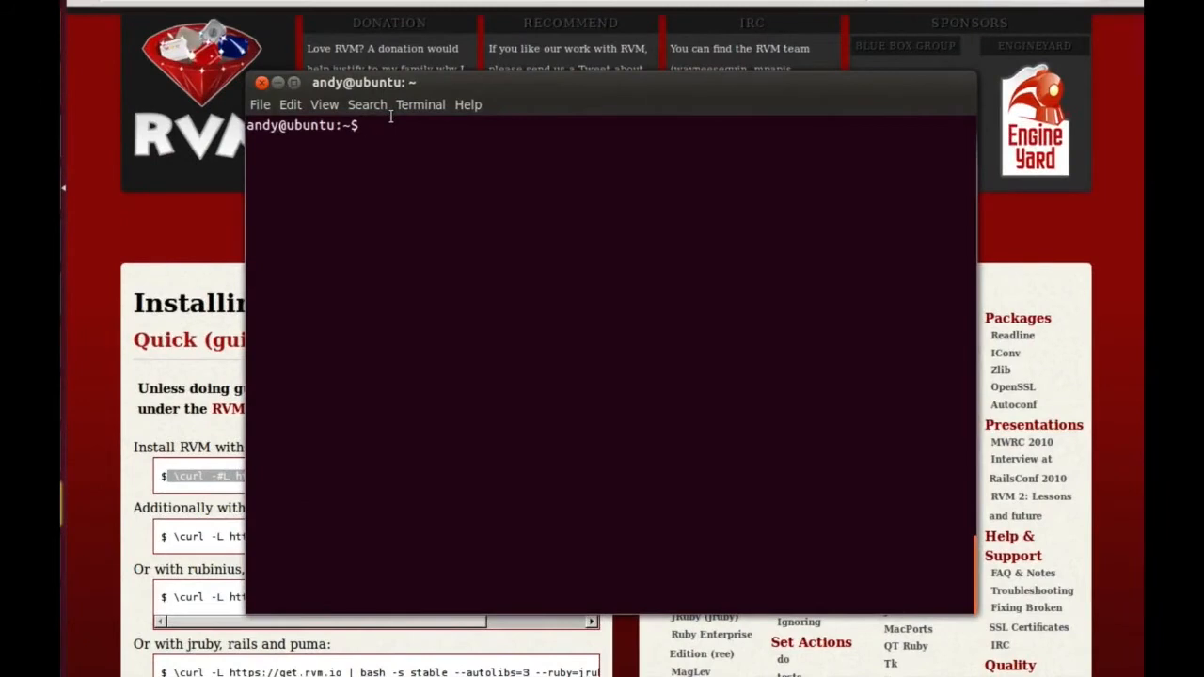
Step: Run the curl get.rvm.io installer with --autolibs=3 --ruby to install RVM and Ruby 2.0.0-p195
{"action": "type", "text": "\\curl -#L https://get.rvm.io | bash -s stable --autolibs=3 --ruby"}
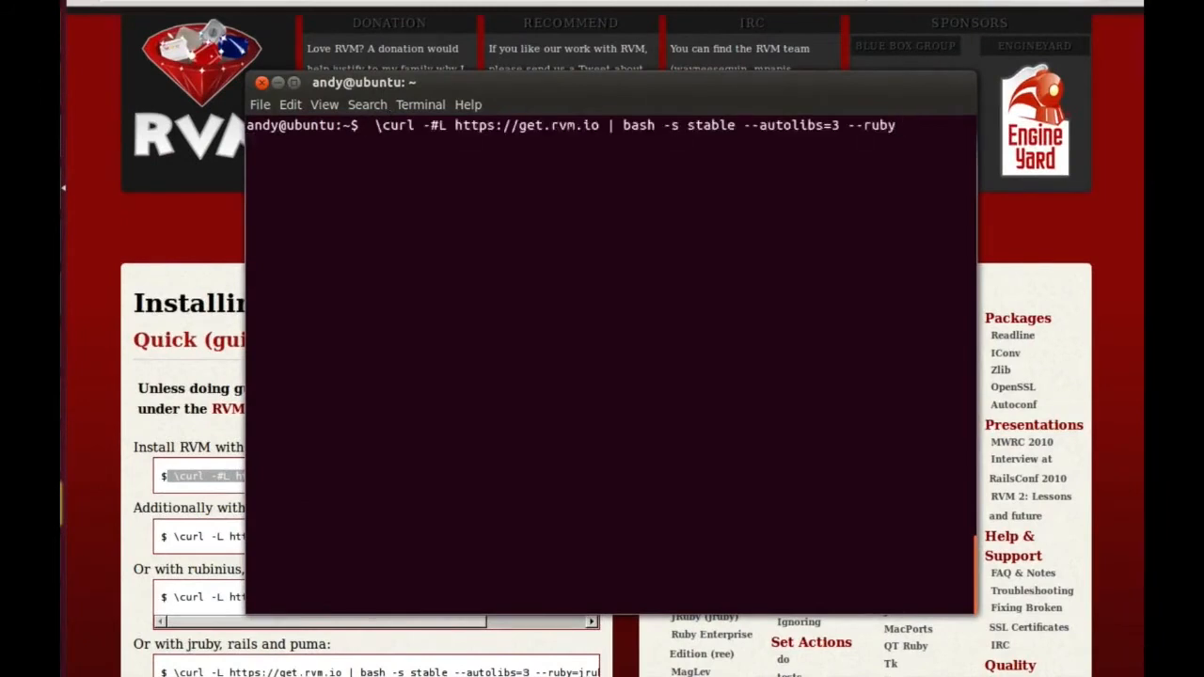
{"action": "key", "text": "Return"}
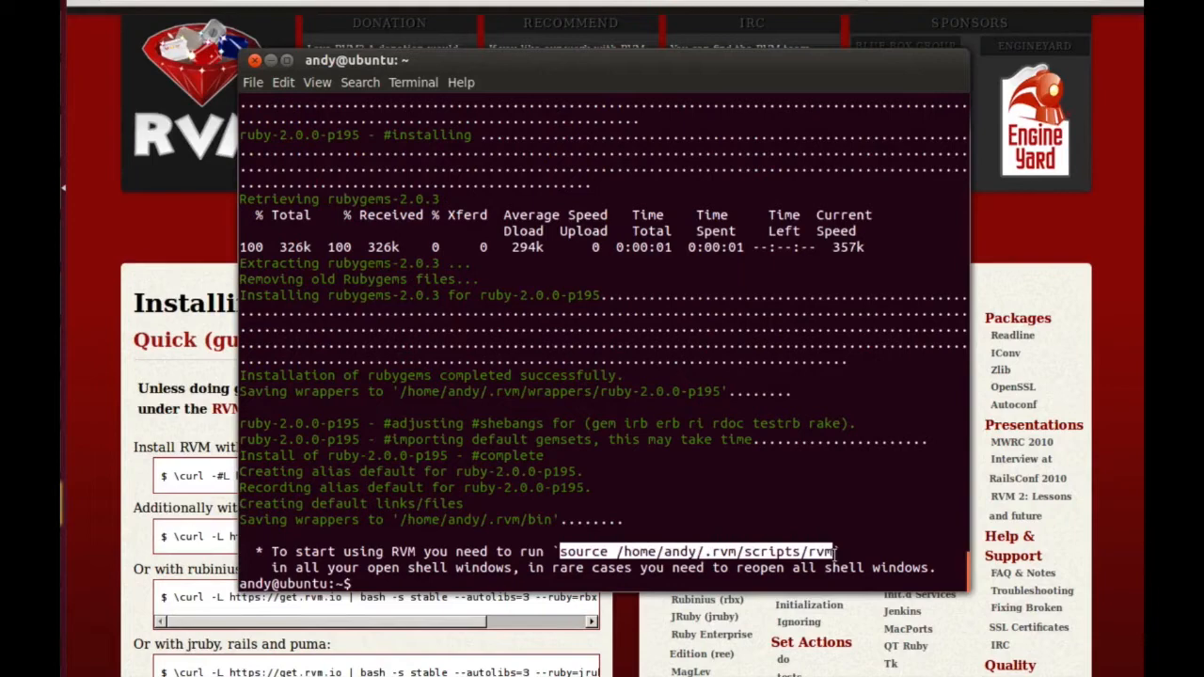
{"action": "mouse_move", "coordinate": [387, 591]}
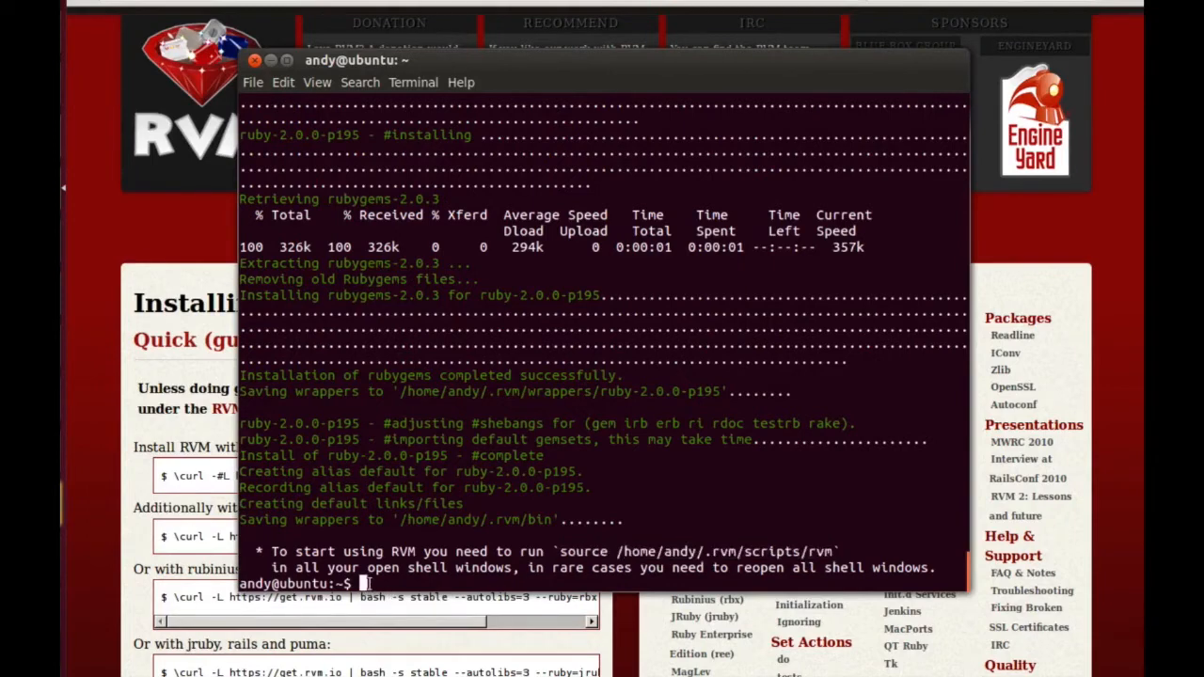
Step: Source /home/andy/.rvm/scripts/rvm and verify ruby -v reports ruby 2.0.0p195
{"action": "type", "text": "source /home/andy/.rvm/scripts/rvm"}
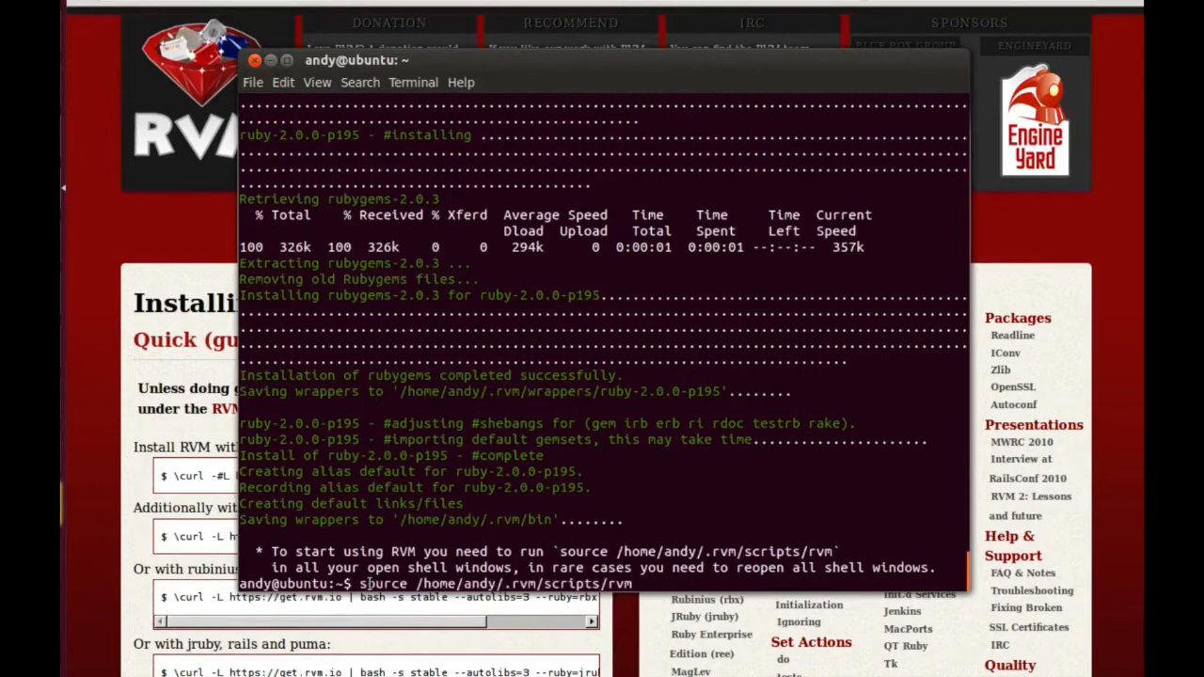
{"action": "key", "text": "Return"}
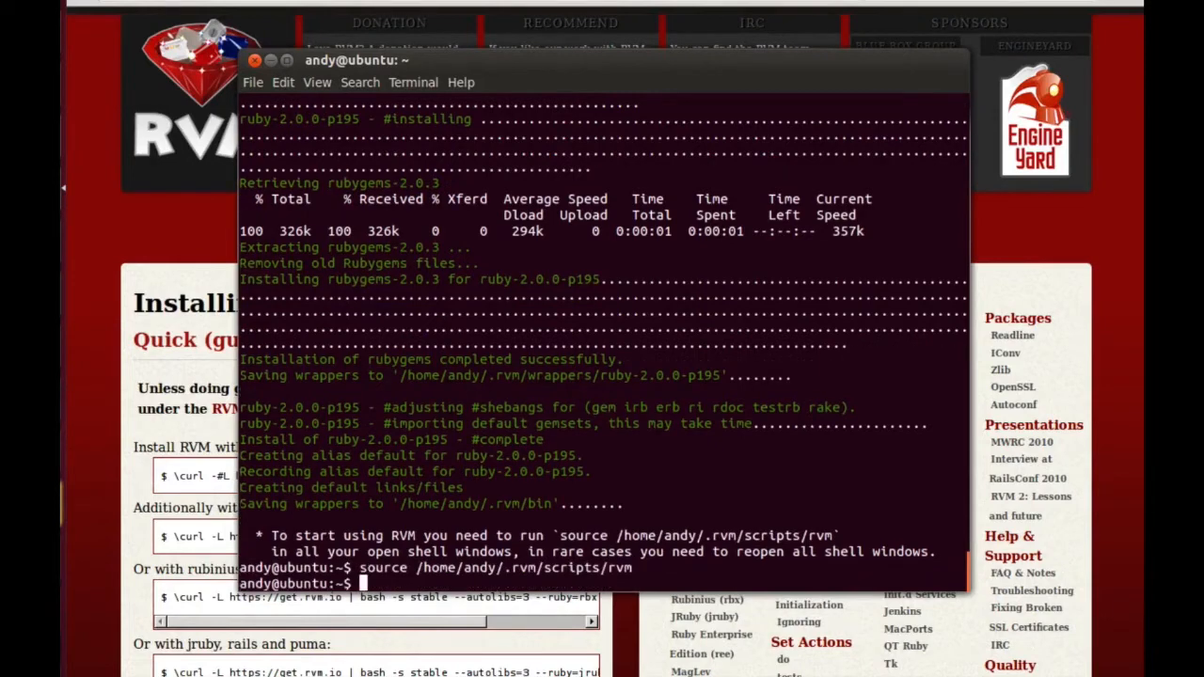
{"action": "type", "text": "ru"}
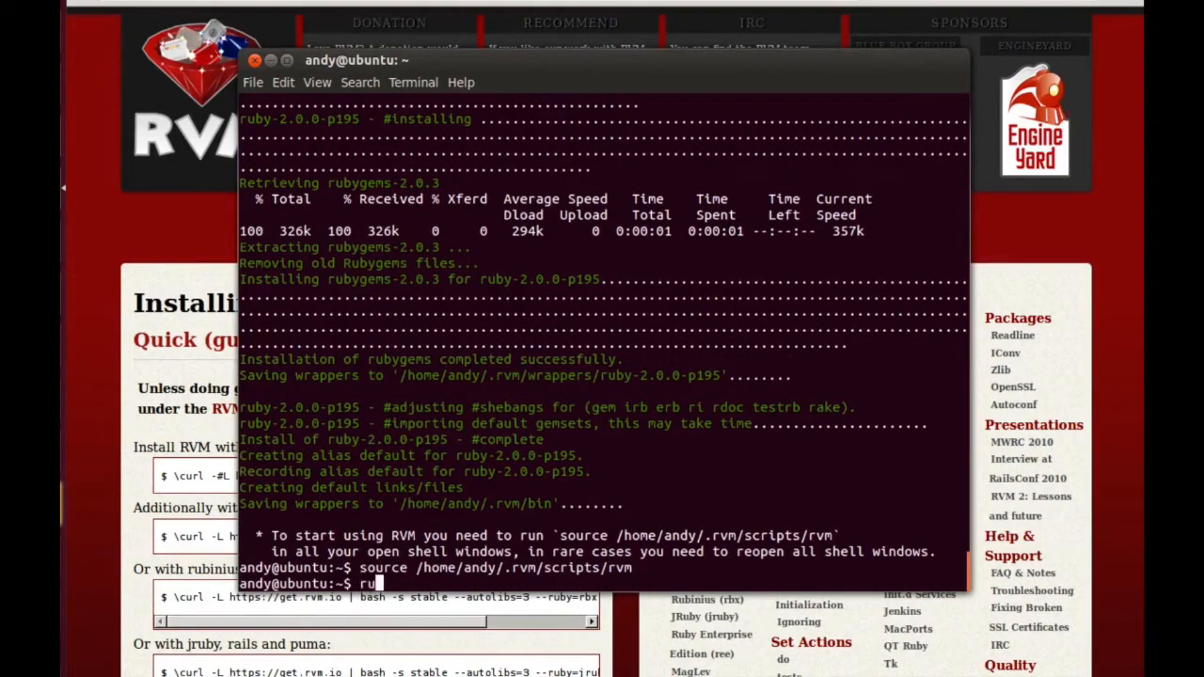
{"action": "type", "text": "by -v"}
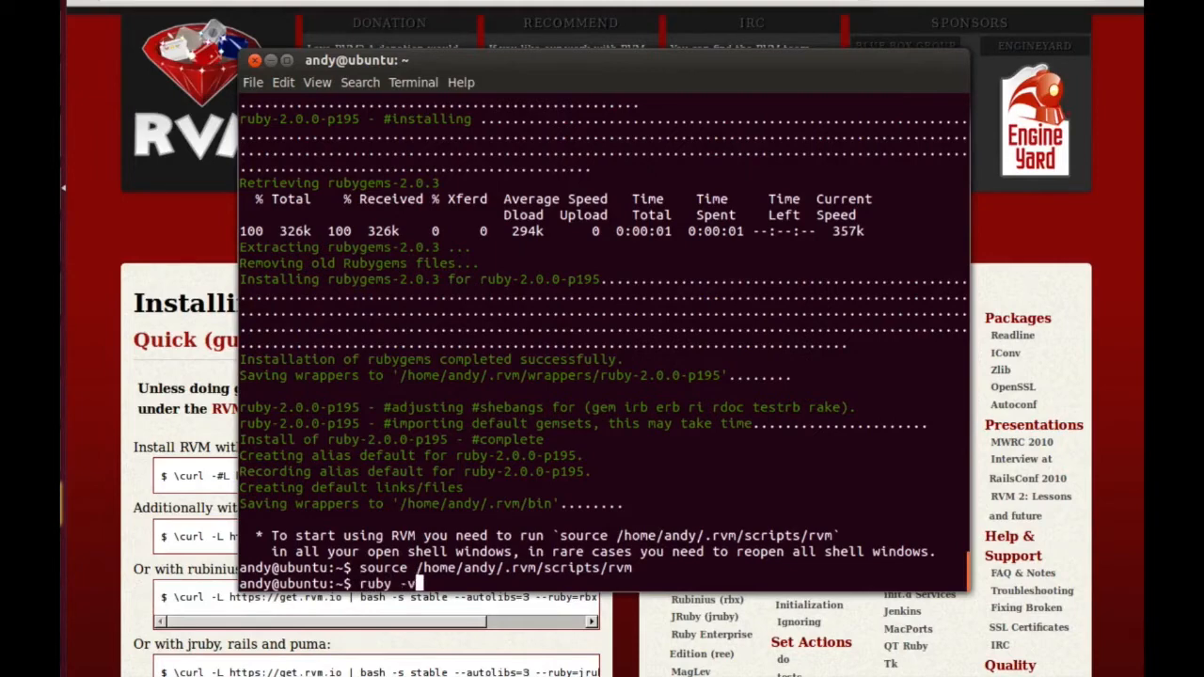
{"action": "key", "text": "Return"}
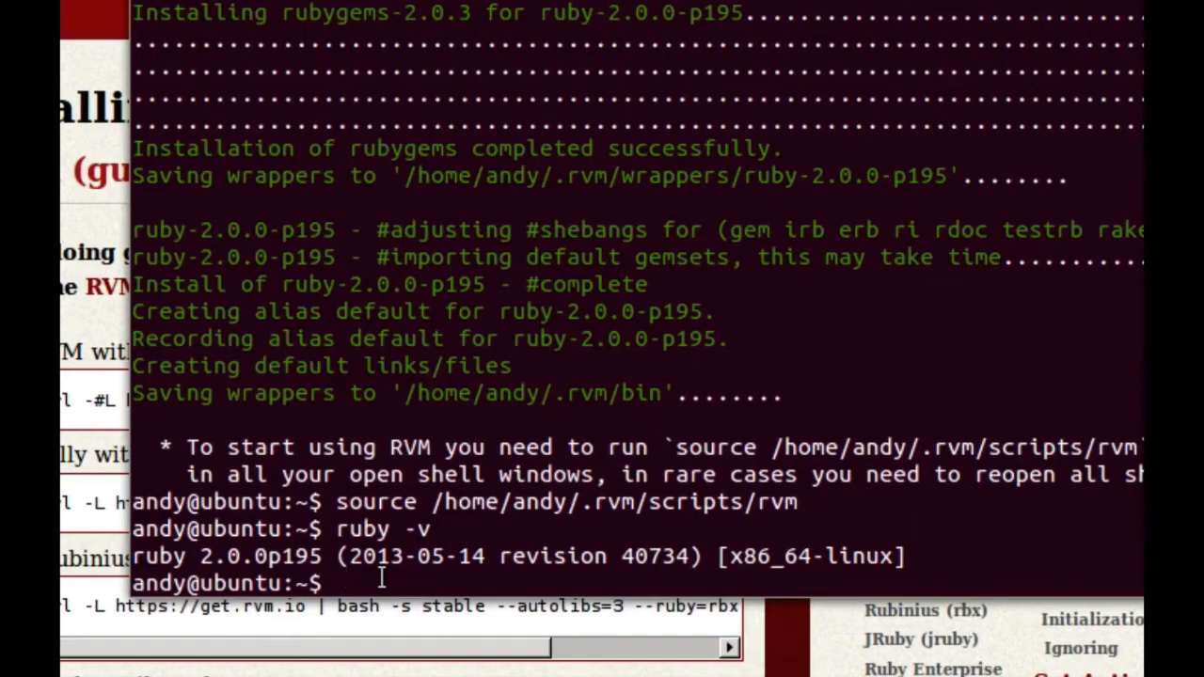
Step: Install rails gem version 4.0.0.rc1 with --no-ri --no-rdoc
{"action": "type", "text": "gem install rails --version 4.0.0.rc1 --no-ri --no-rdoc"}
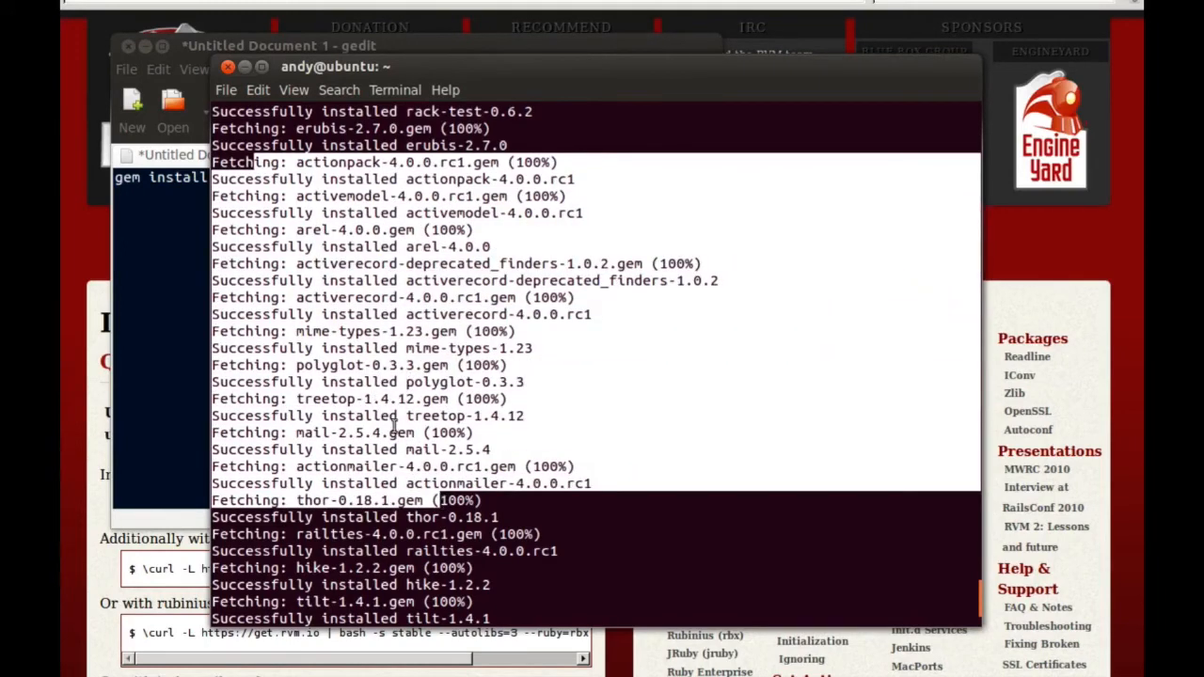
{"action": "scroll", "scroll_direction": "down", "scroll_amount": 3}
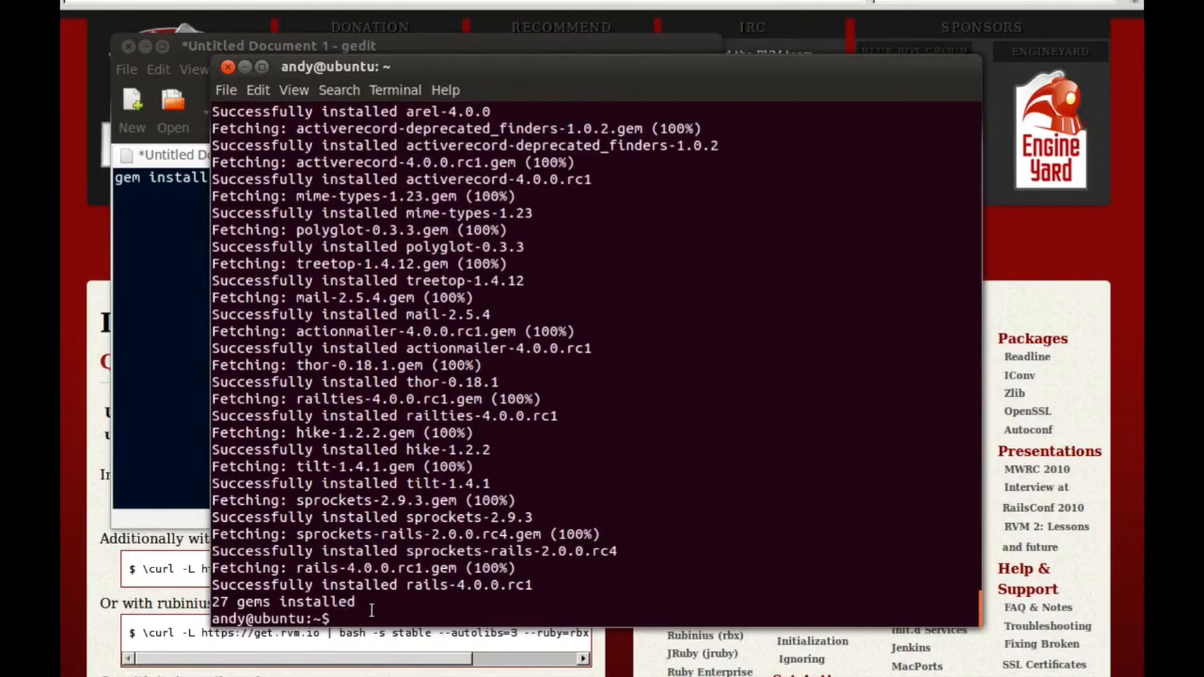
Step: List installed gems and verify rails -v reports Rails 4.0.0.rc1
{"action": "type", "text": "gem"}
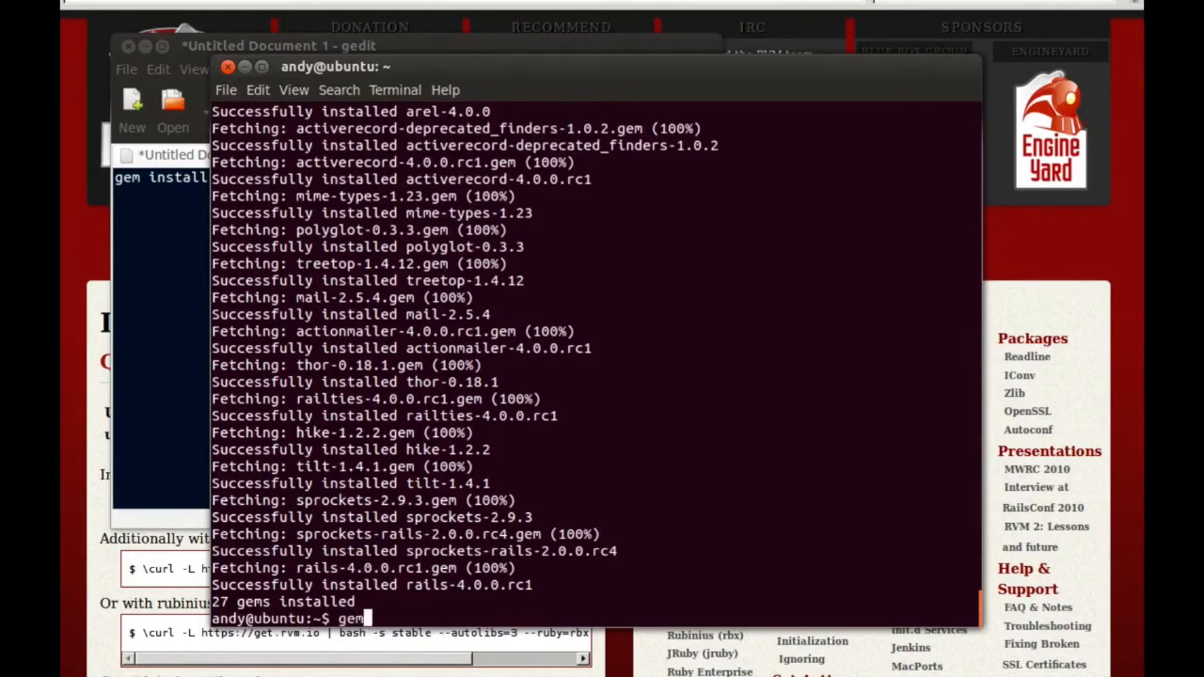
{"action": "type", "text": "list"}
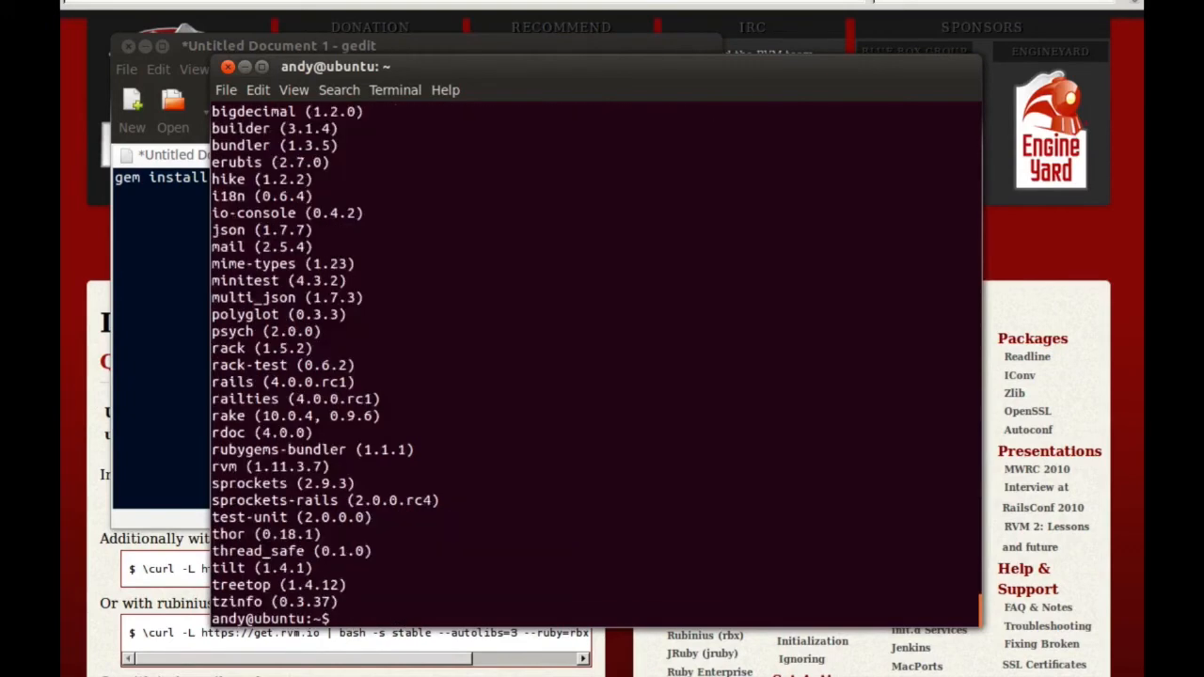
{"action": "type", "text": "rails"}
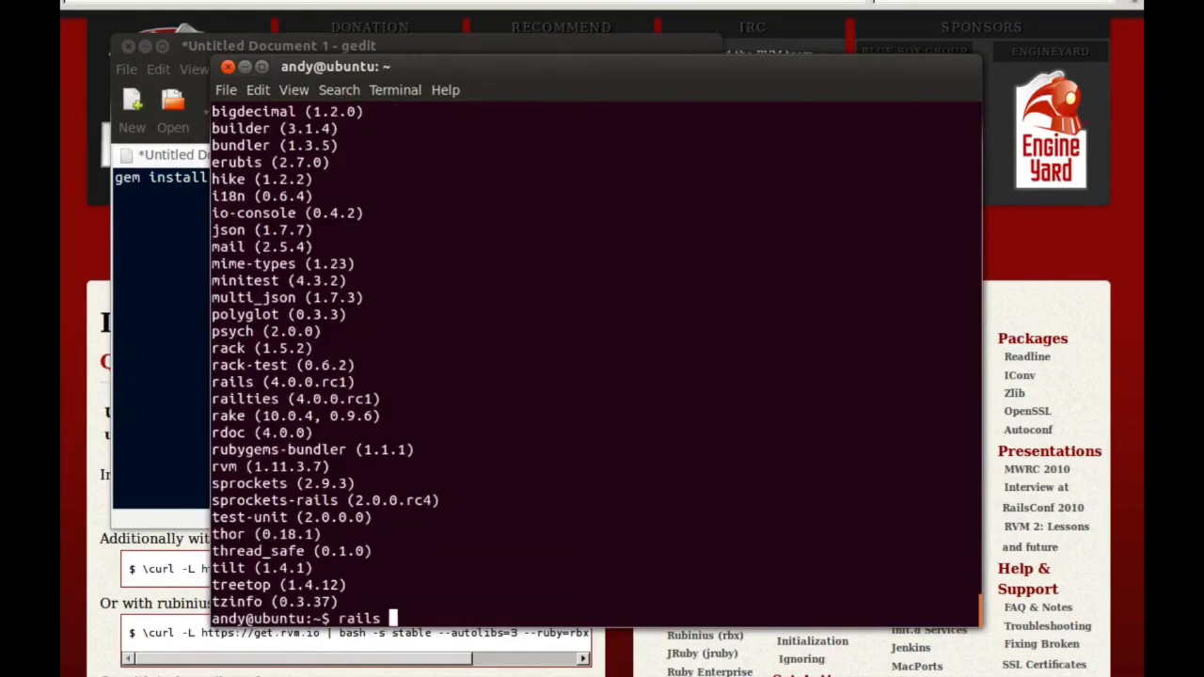
{"action": "key", "text": "Return"}
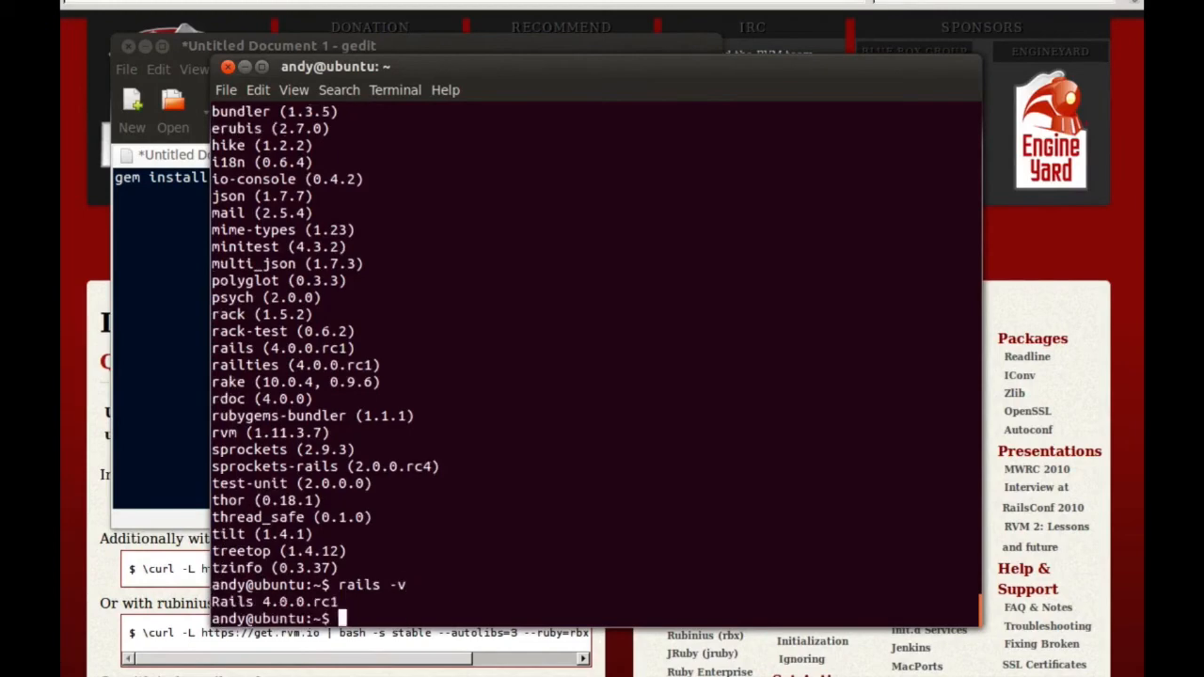